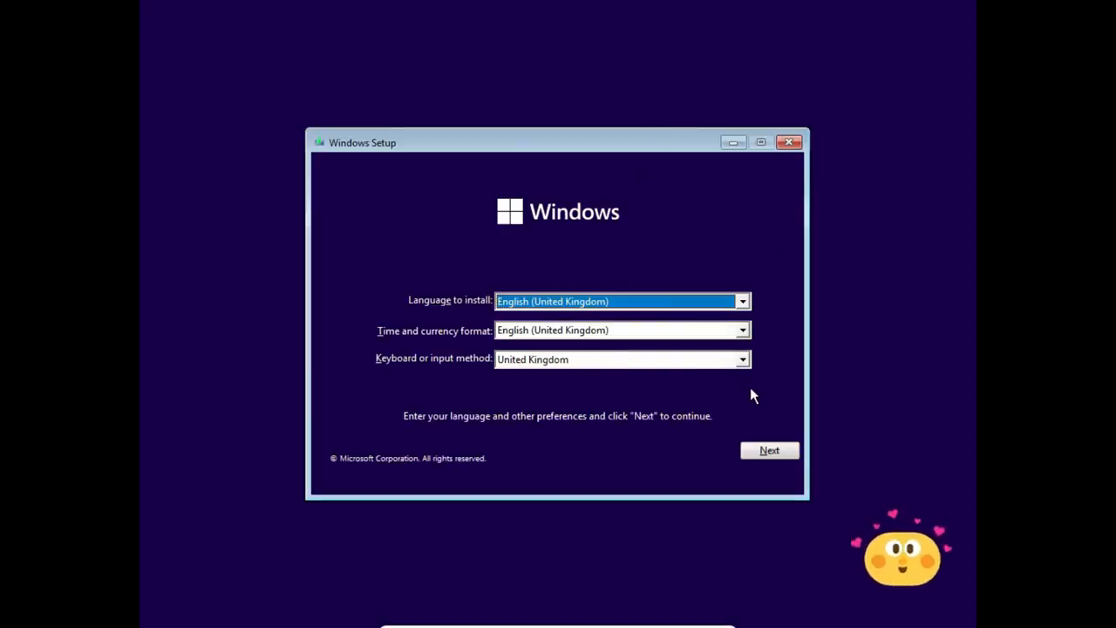
Step: Keep English (United Kingdom) language, format and keyboard, then proceed without a product key
left_click(770, 450)
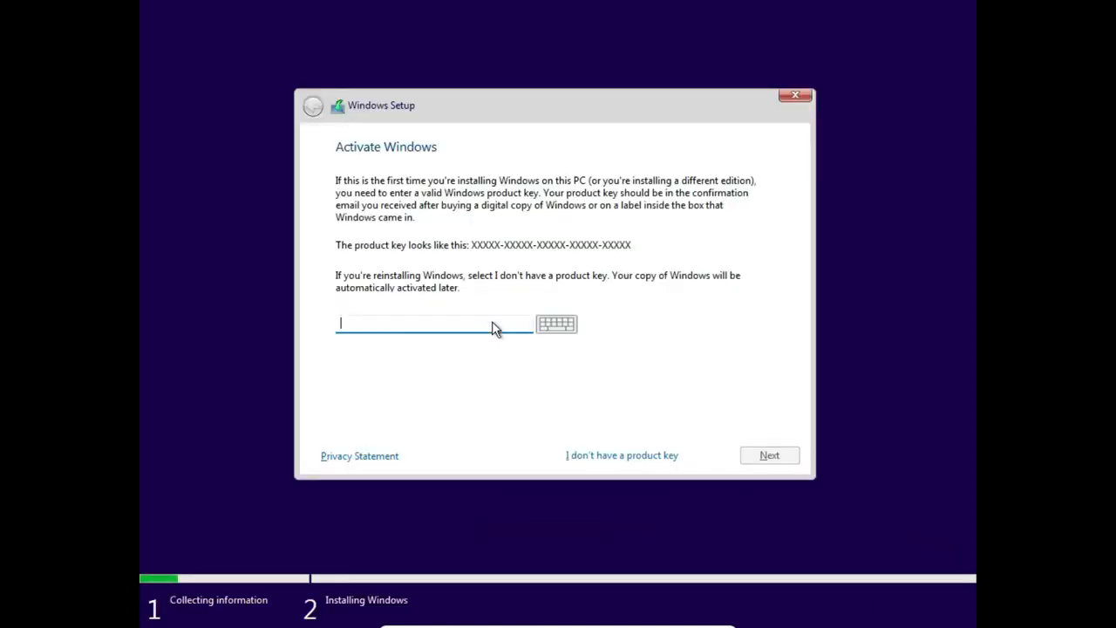
left_click(621, 453)
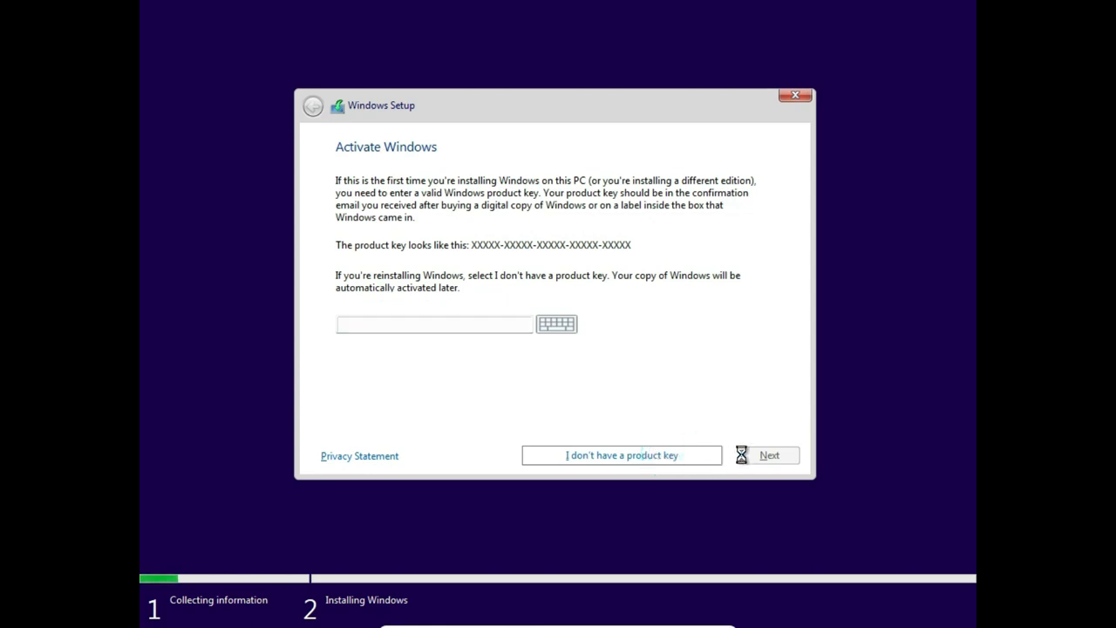
Step: Choose Windows 11 Pro from the edition list and advance to the licence terms
left_click(621, 454)
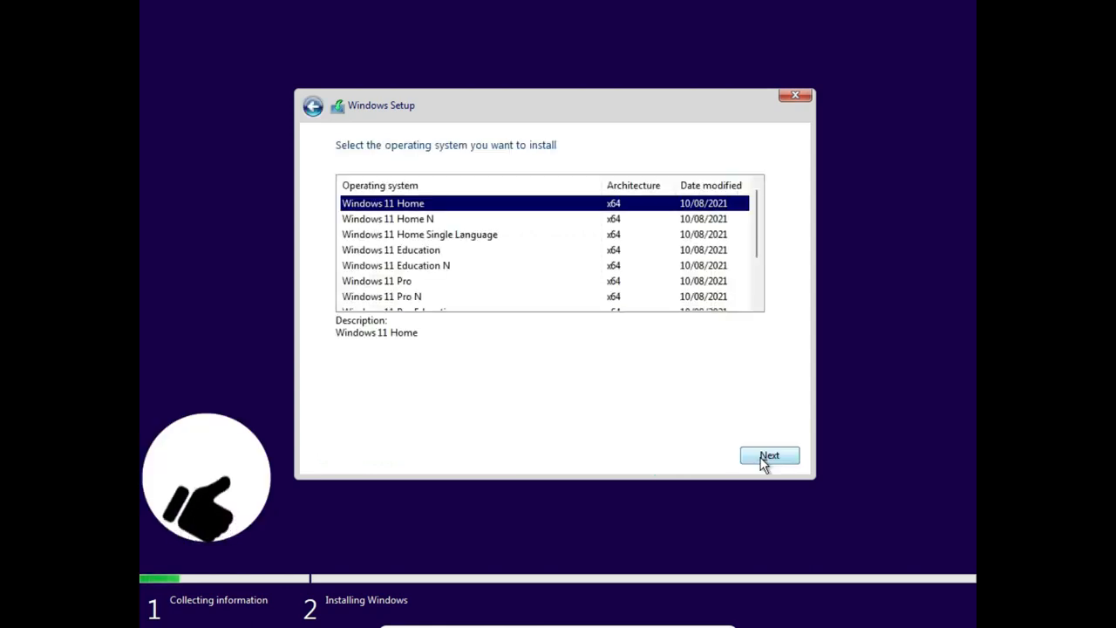
left_click(377, 279)
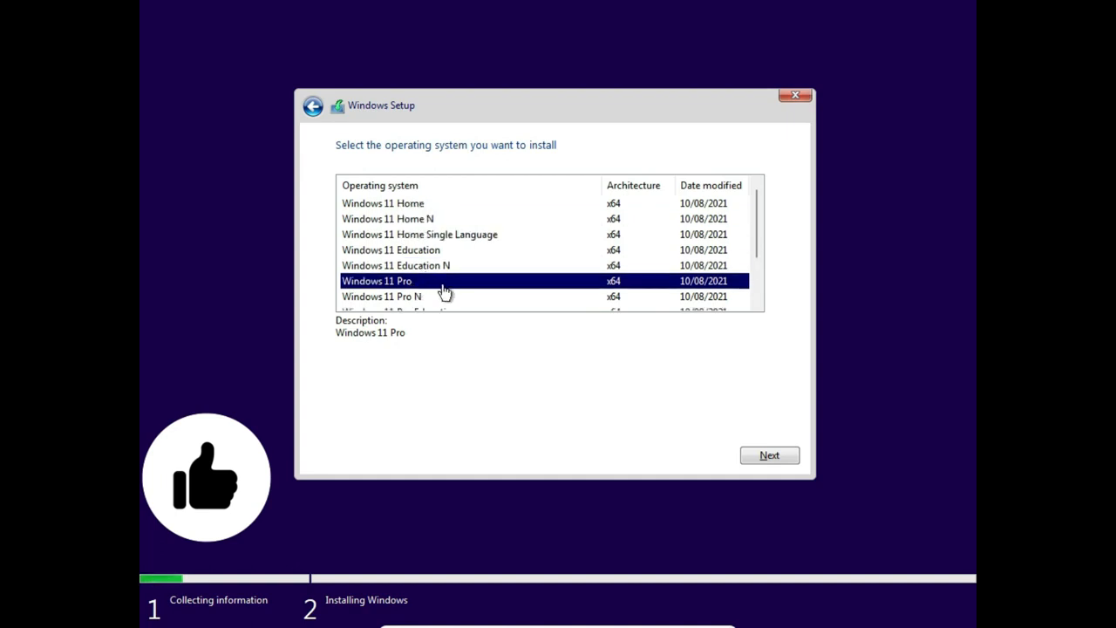
left_click(769, 454)
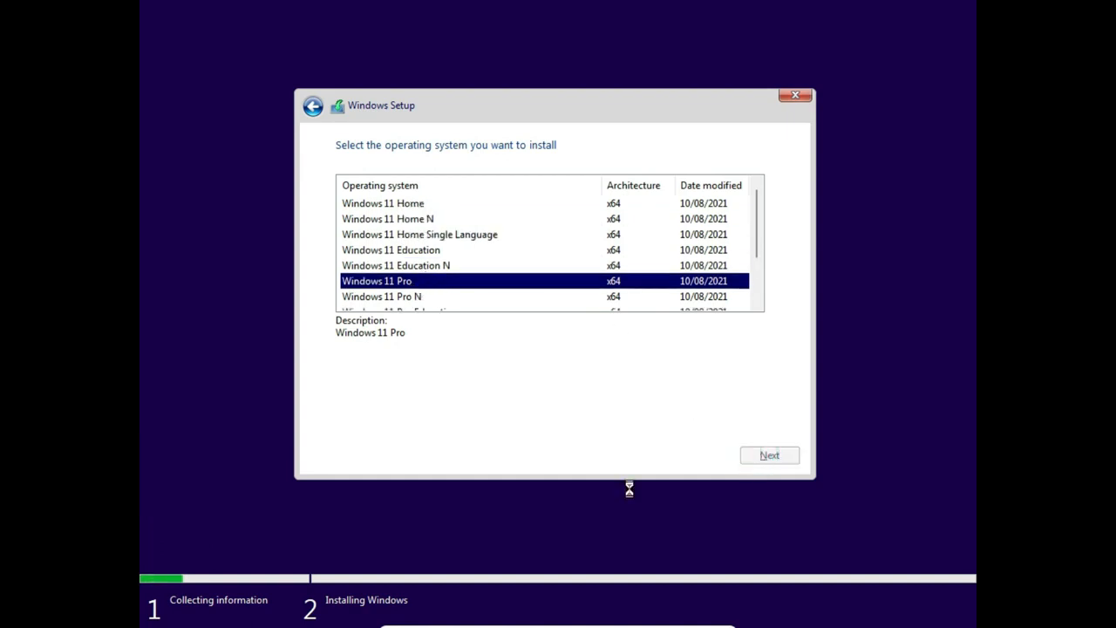
left_click(769, 453)
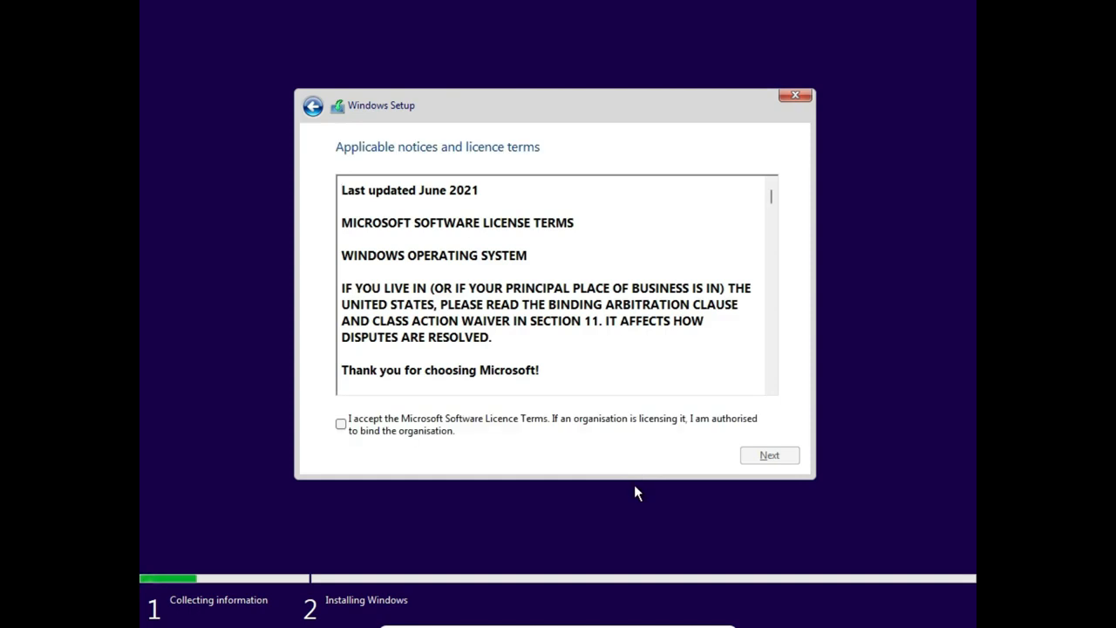
mouse_move(341, 428)
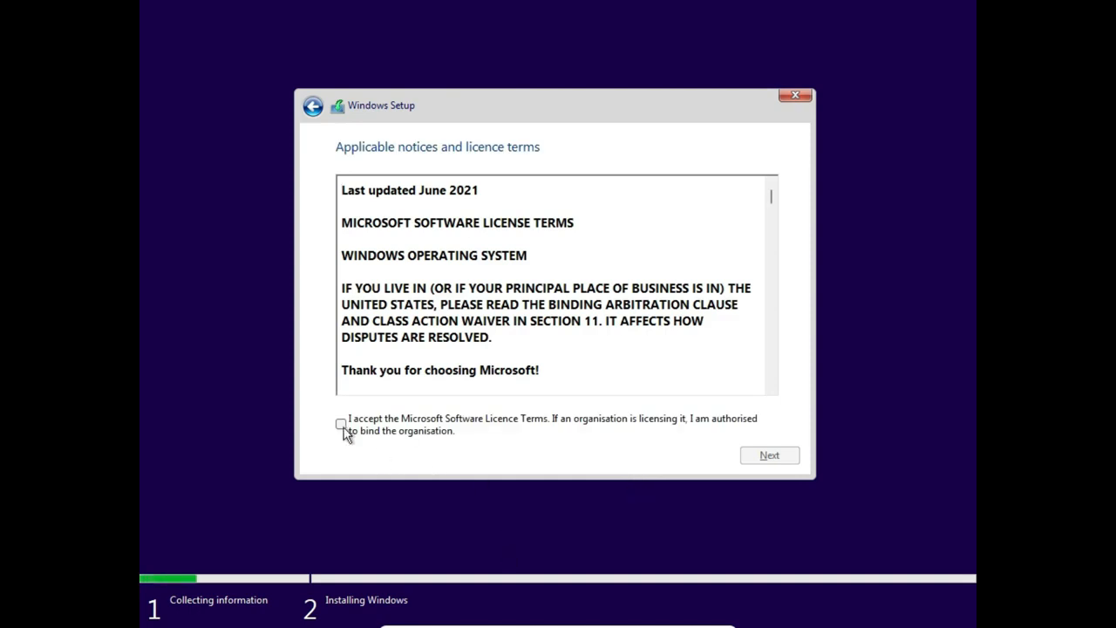
Step: Accept the licence terms and choose a custom, clean installation
left_click(769, 454)
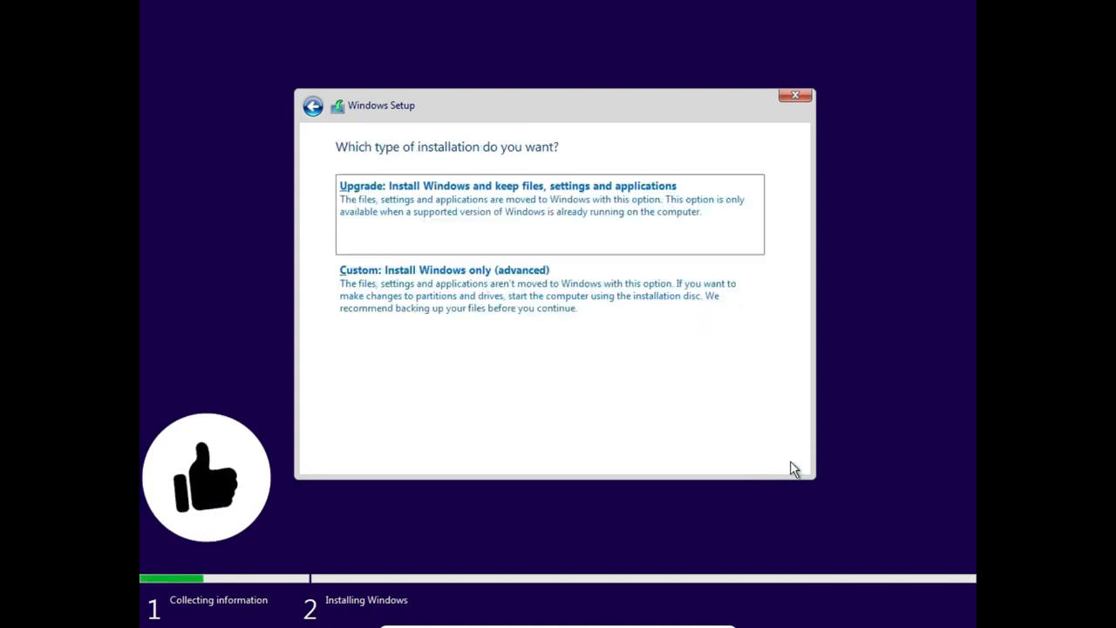
left_click(443, 269)
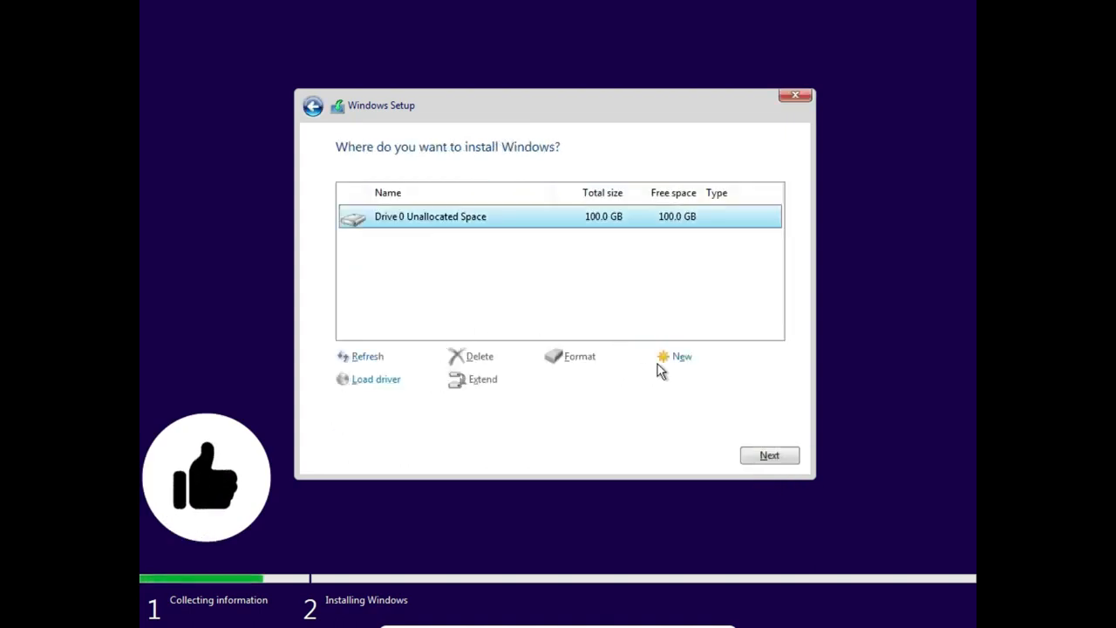
Step: Create a new partition on the 100 GB unallocated space and install Windows onto Drive 0 Partition 3
left_click(682, 356)
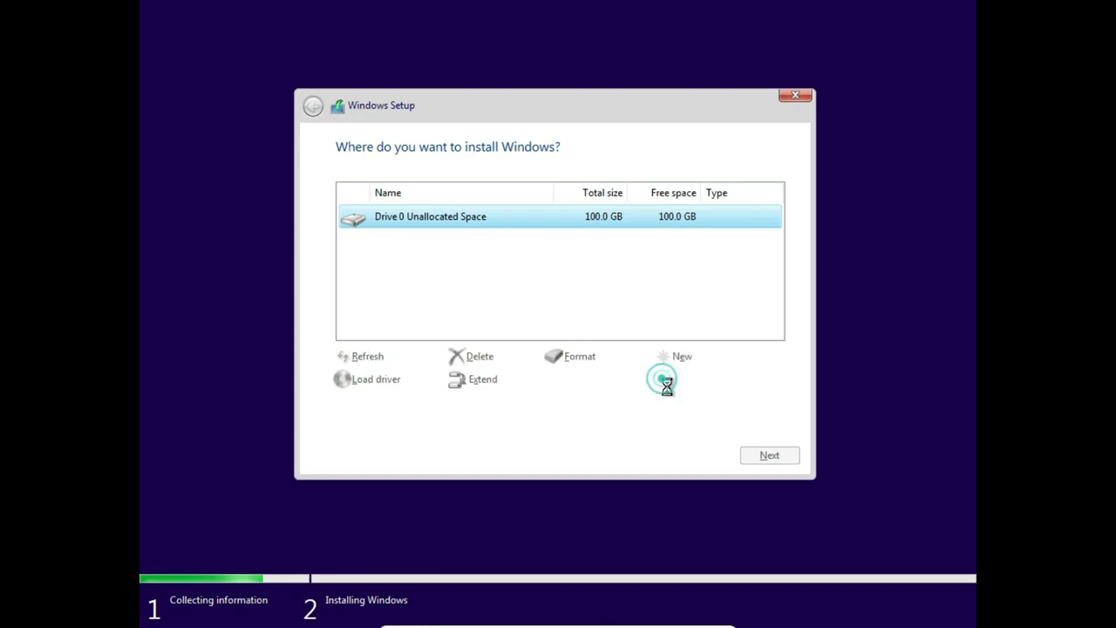
left_click(684, 356)
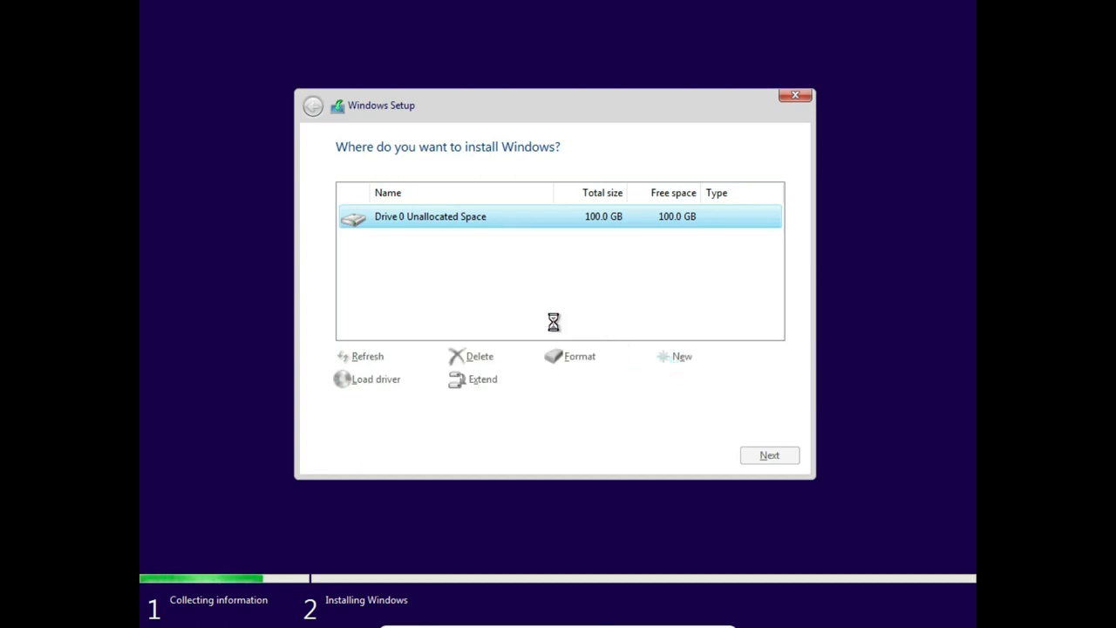
left_click(680, 355)
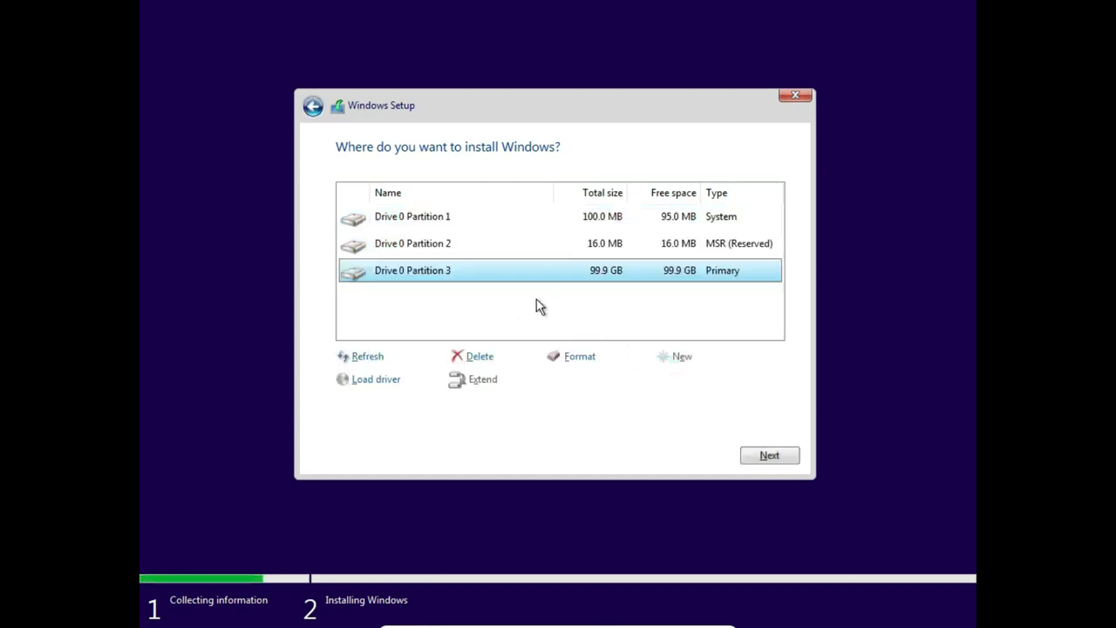
left_click(770, 453)
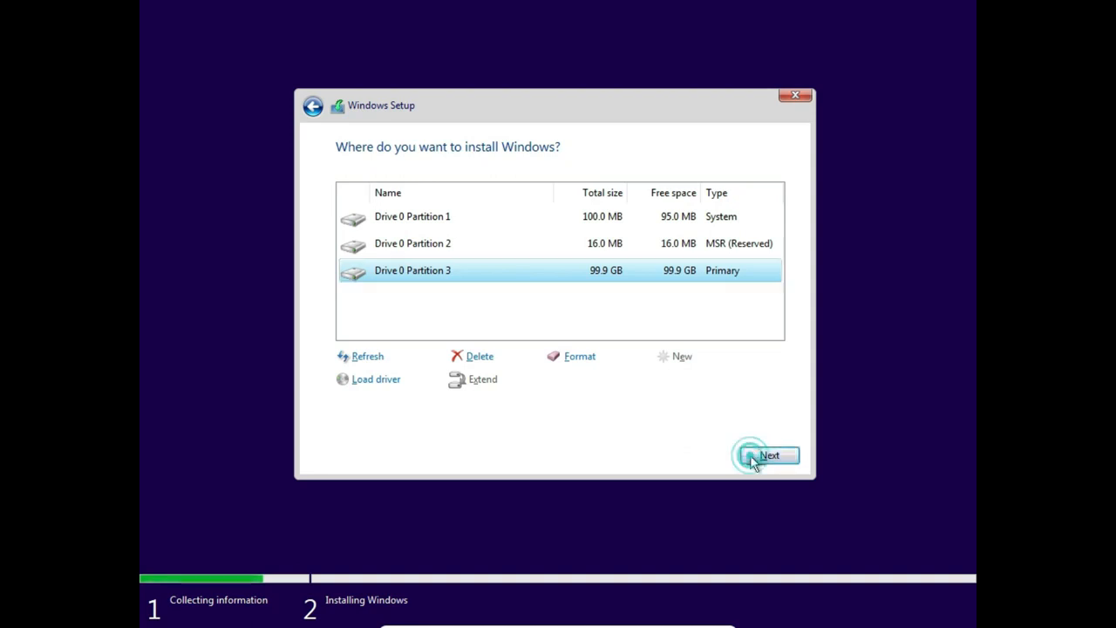
left_click(769, 456)
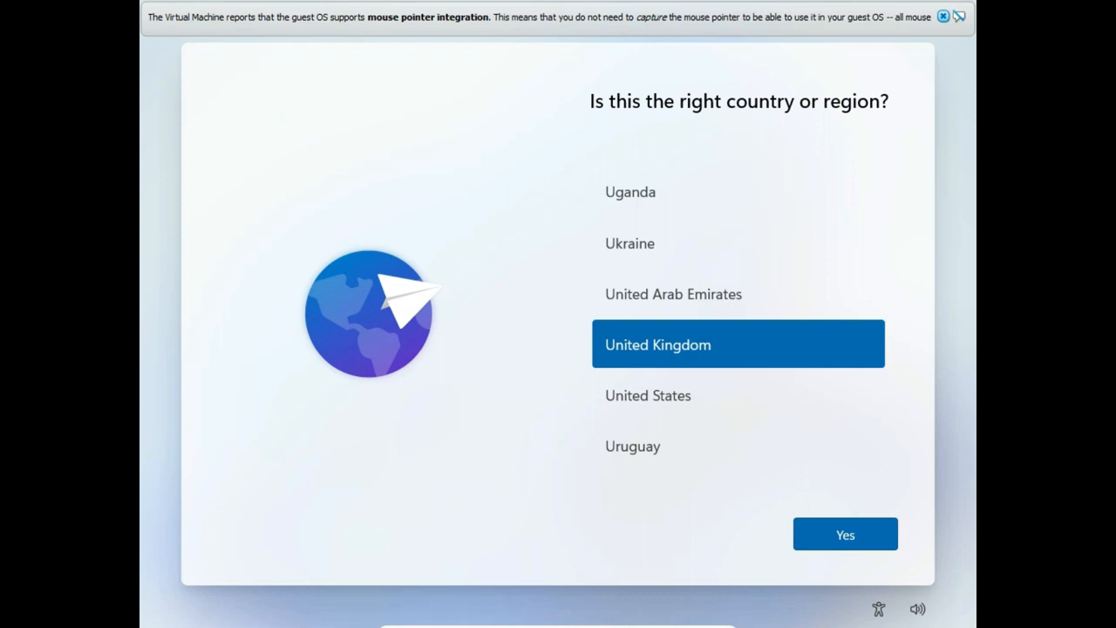
Step: Confirm United Kingdom region, choose English (India) keyboard layout, and skip a second layout
left_click(844, 533)
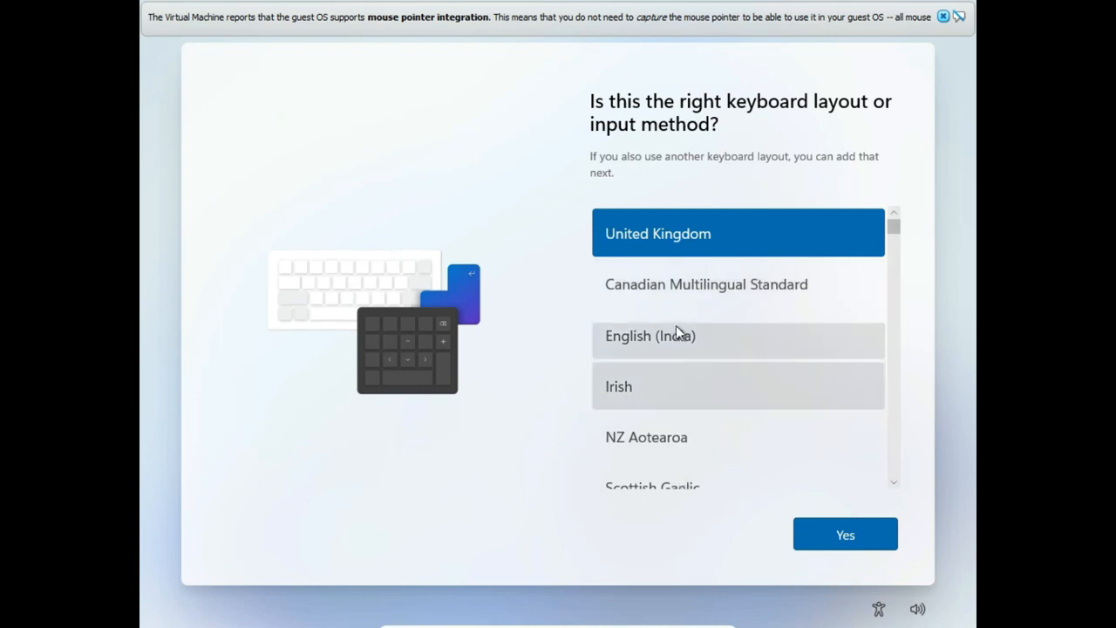
left_click(651, 335)
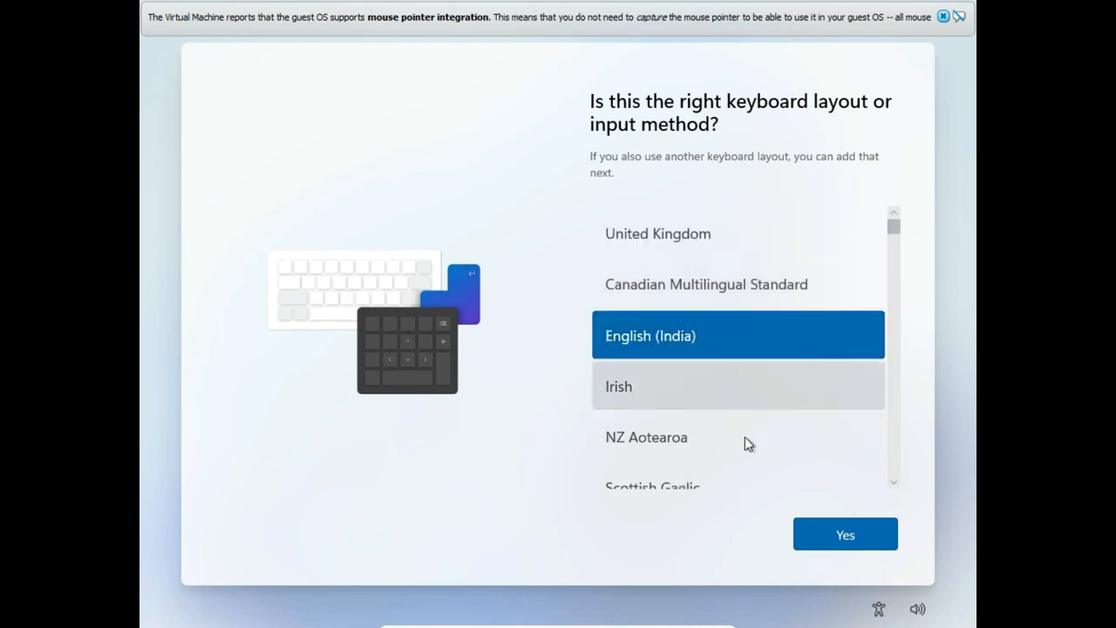
left_click(845, 533)
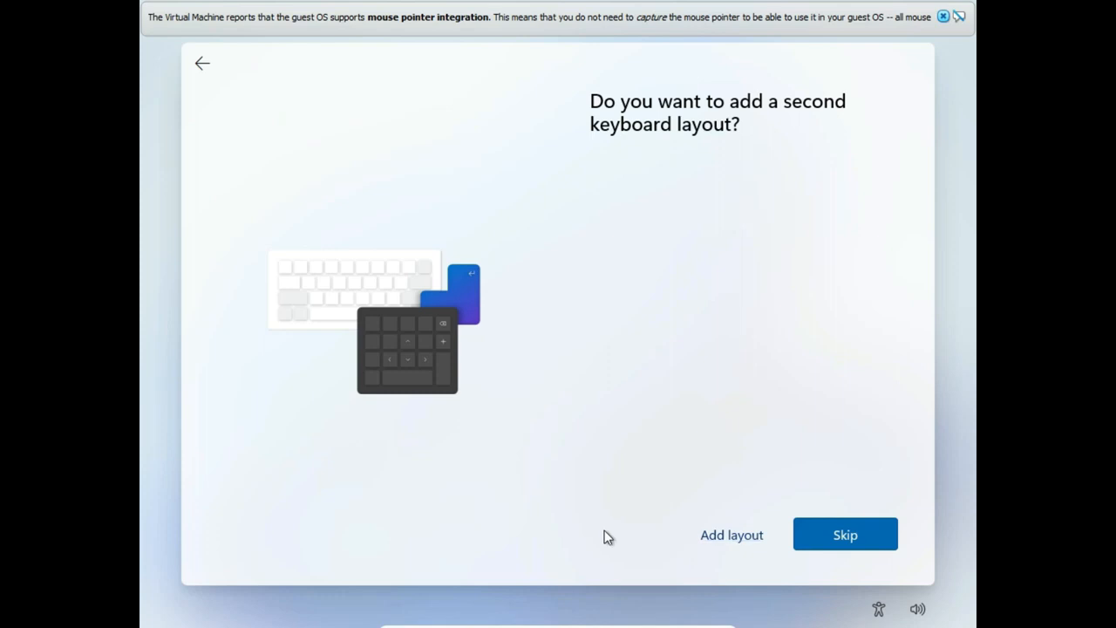
left_click(844, 533)
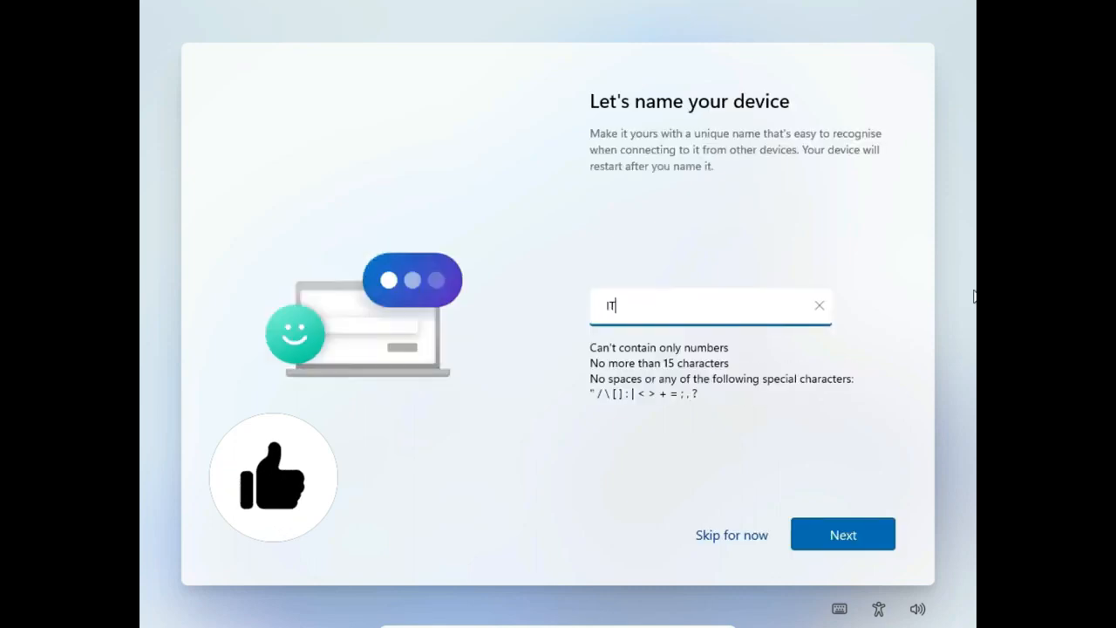
Step: Name the device ITTECHIE and continue to the location privacy page
type("ITTECHIE")
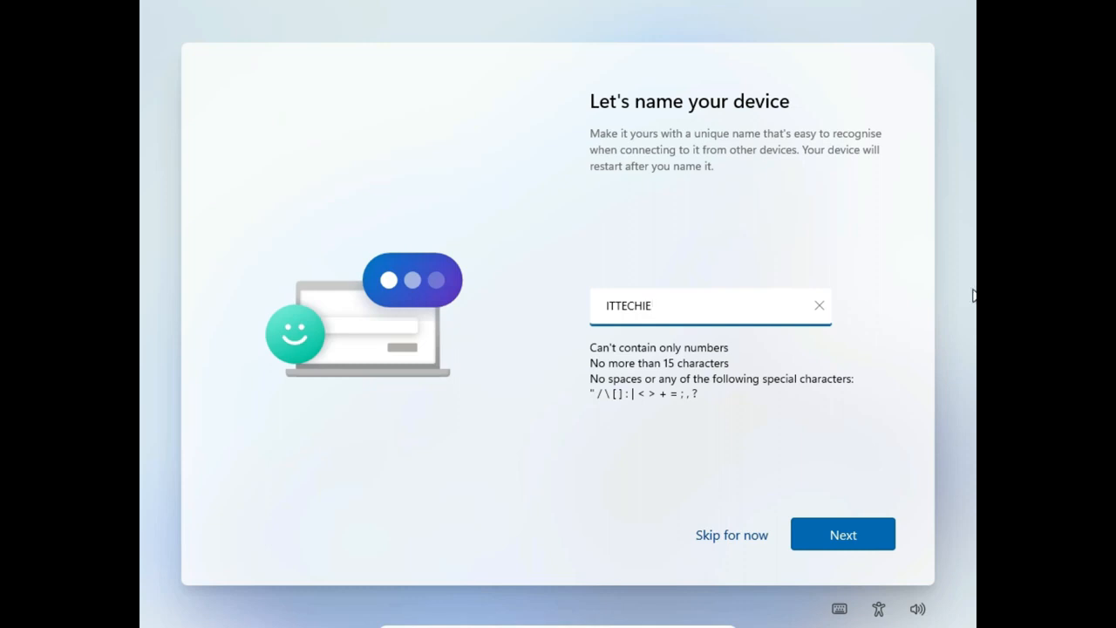
left_click(842, 534)
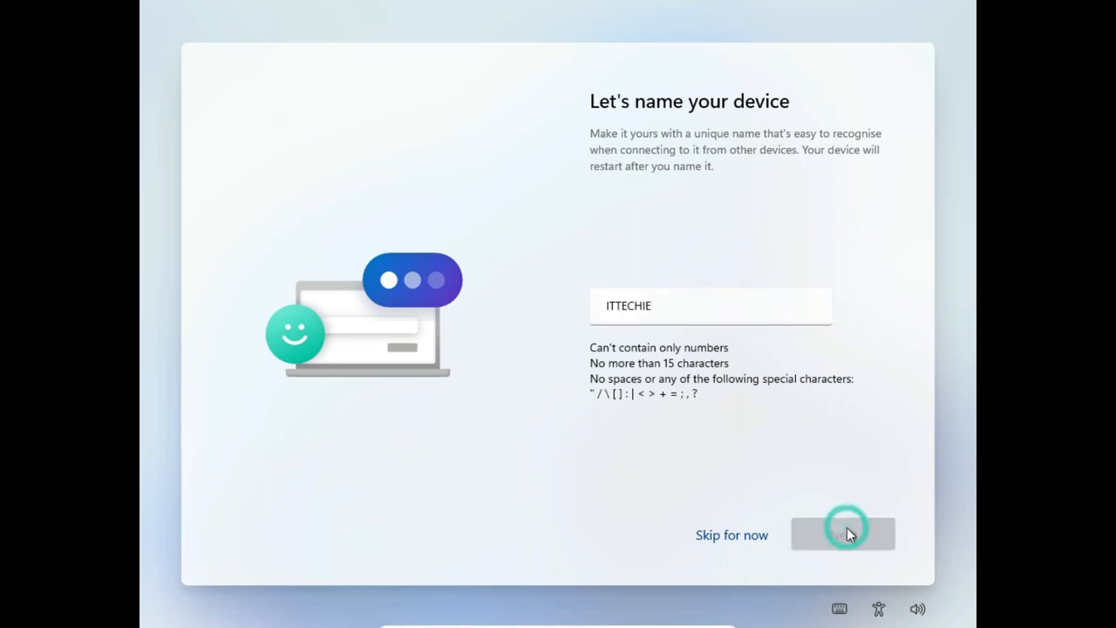
left_click(842, 534)
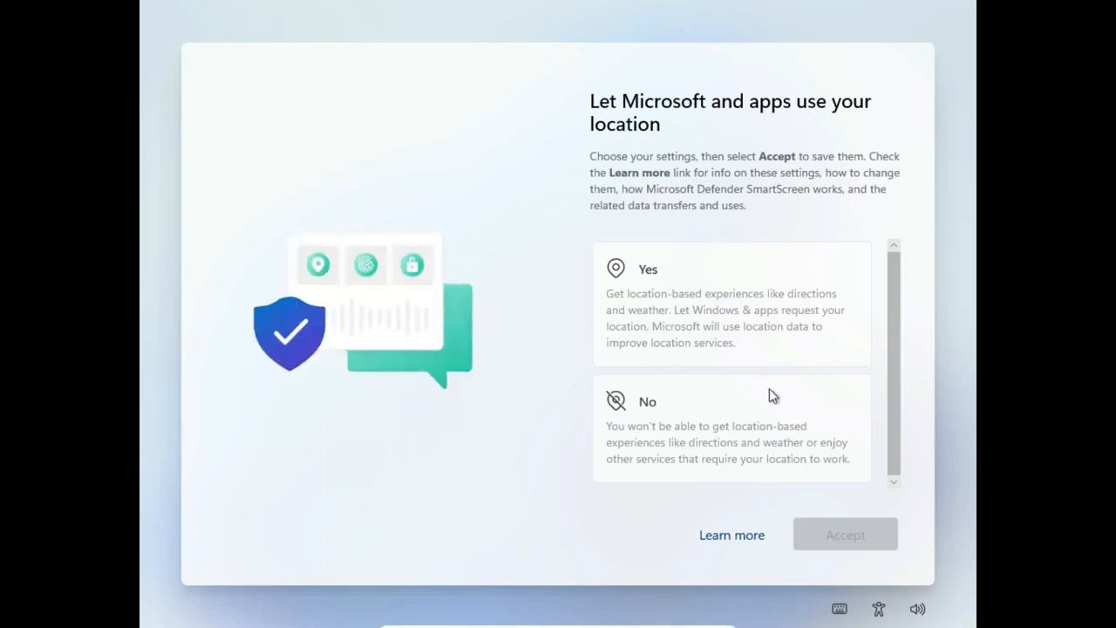
Step: Accept the location, Find my device, inking and typing, and tailored experiences privacy pages
left_click(844, 534)
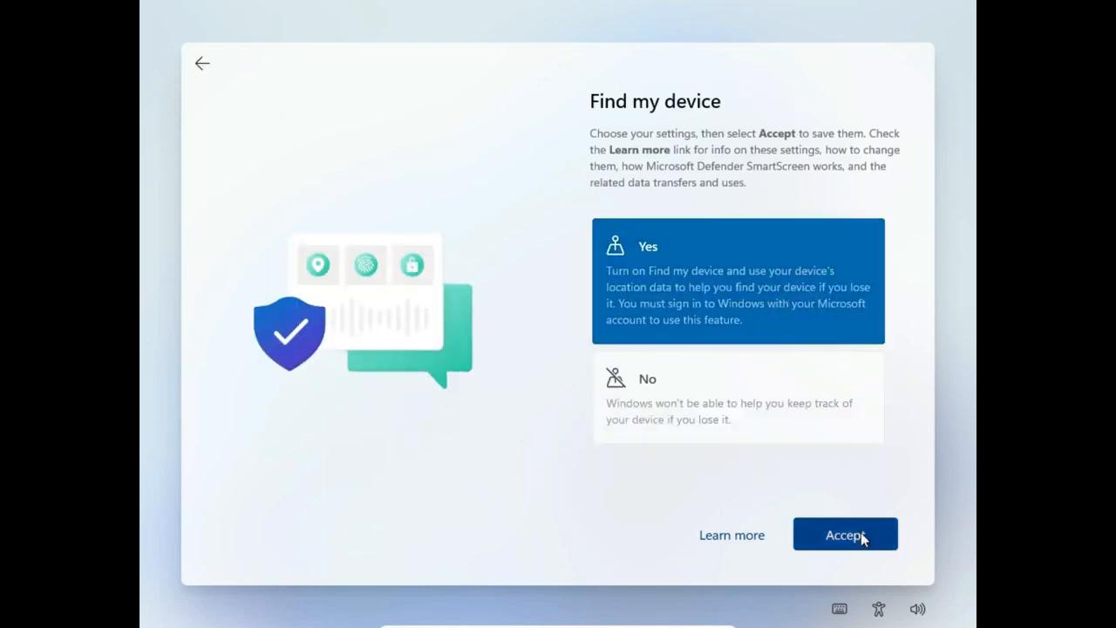
left_click(845, 533)
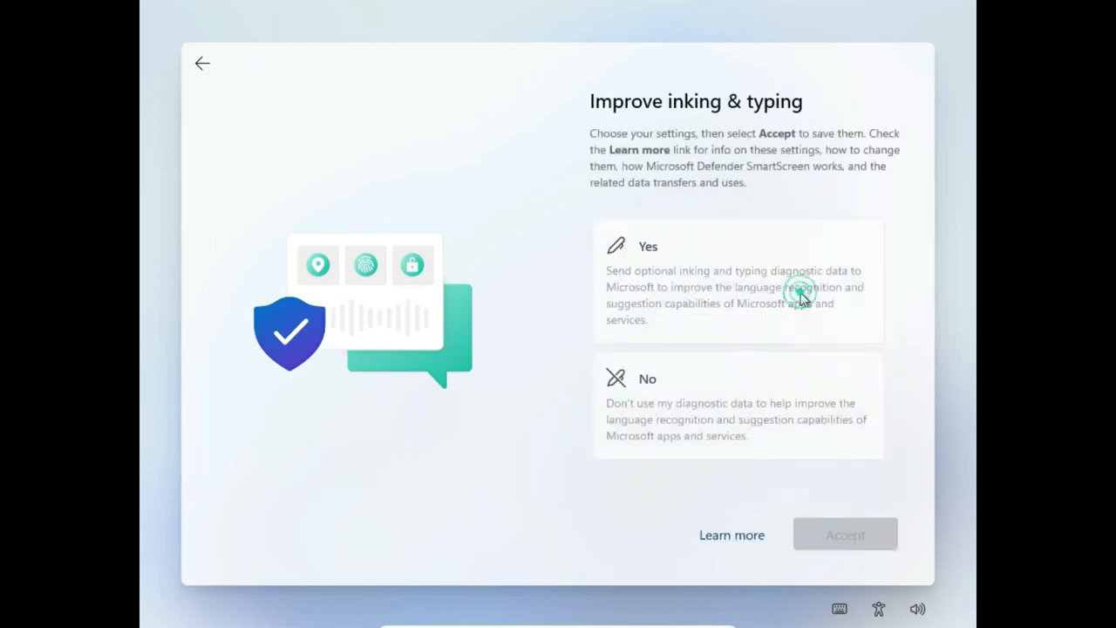
left_click(844, 534)
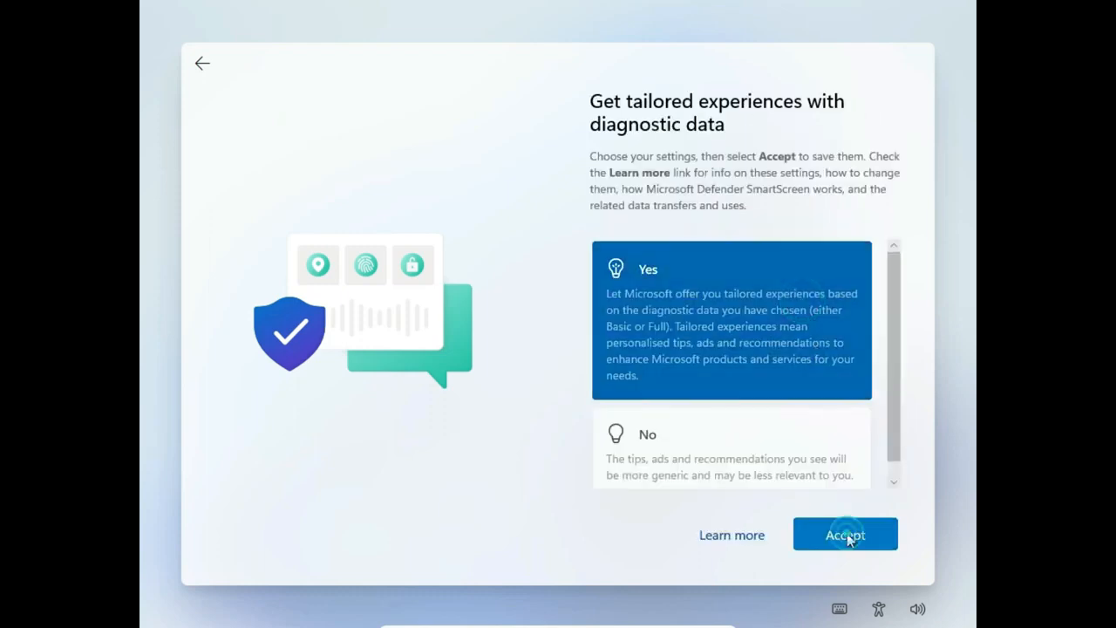
left_click(844, 533)
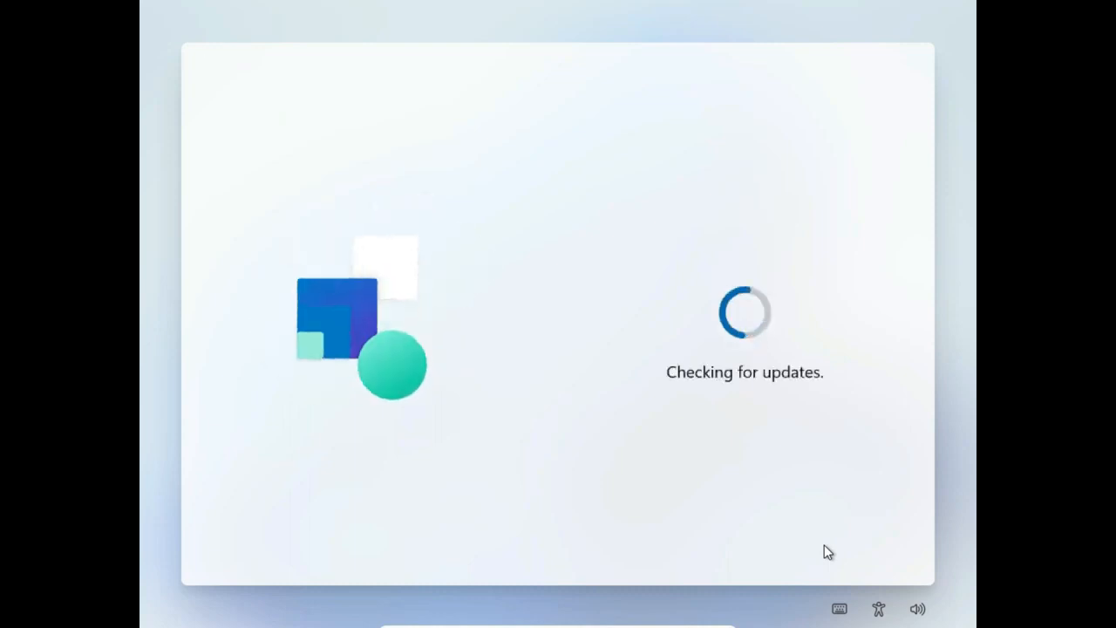
mouse_move(888, 516)
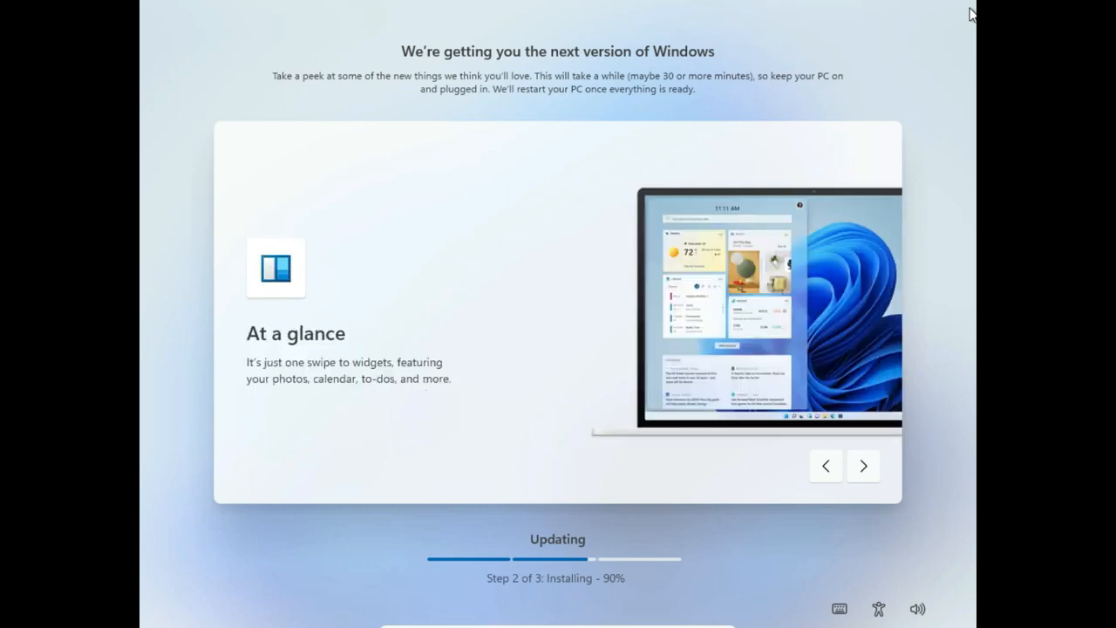
Step: Continue to the desktop after the Windows 11 update download failed
left_click(861, 464)
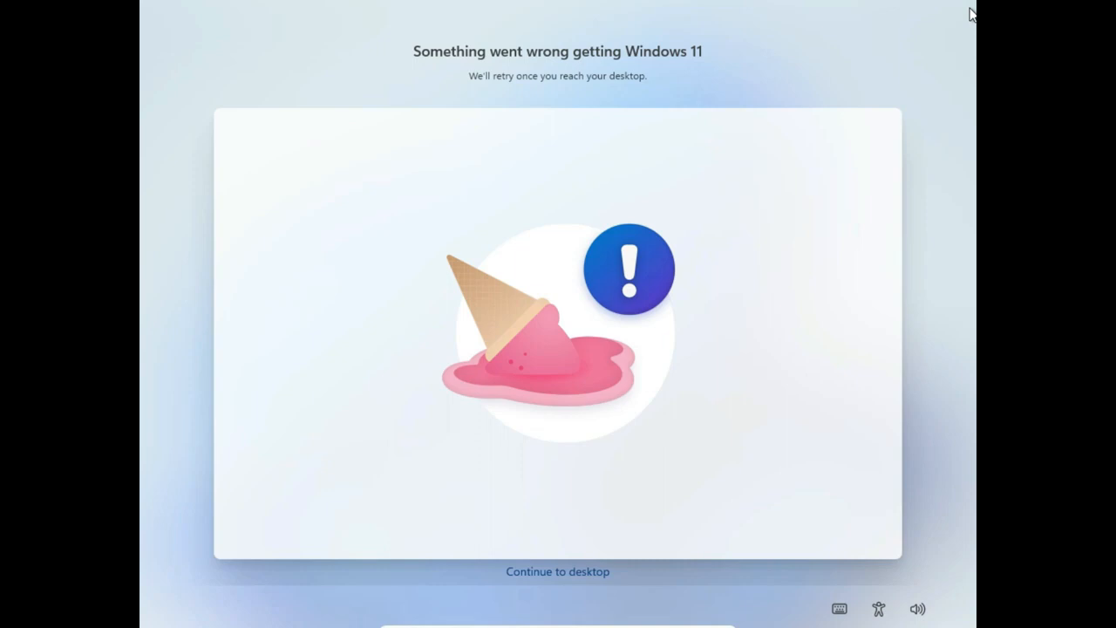
left_click(558, 572)
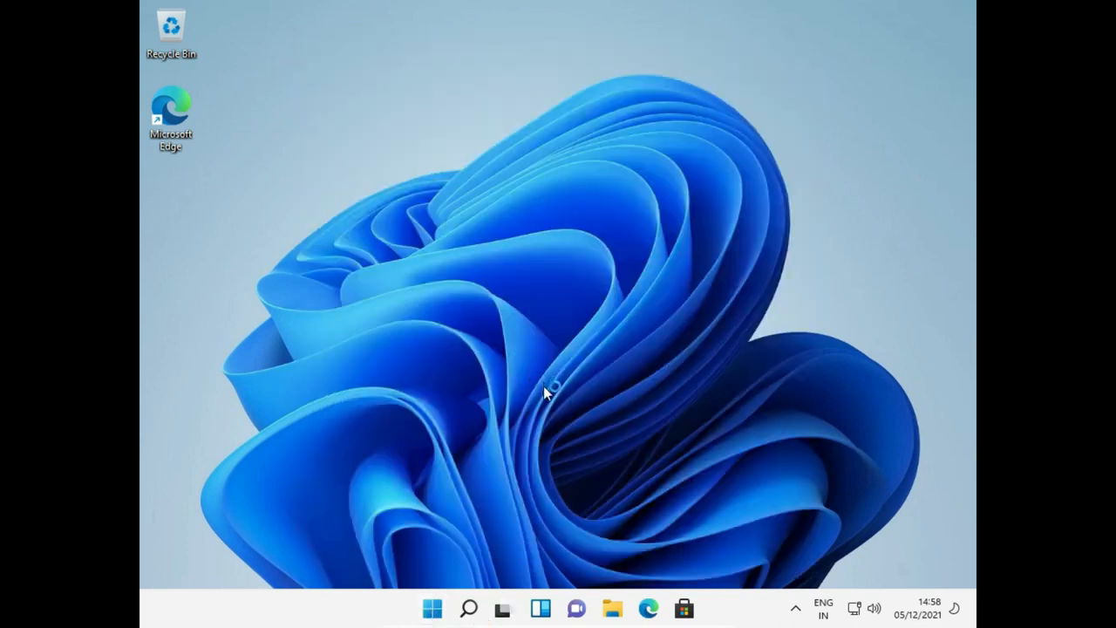
Step: Launch File Explorer from the taskbar on the new desktop
left_click(433, 607)
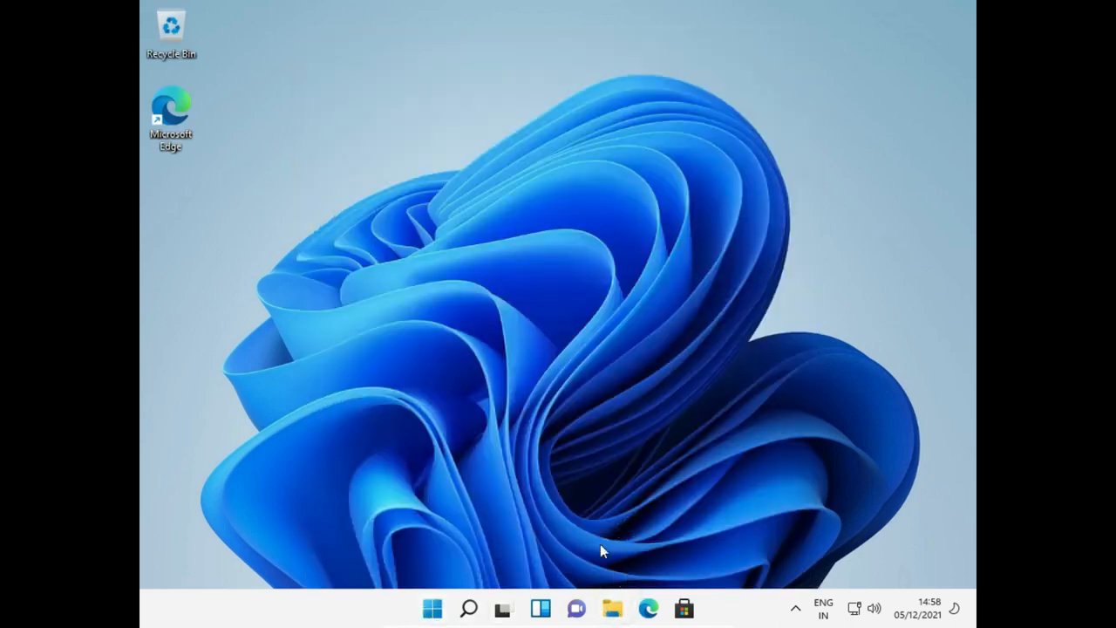
left_click(612, 609)
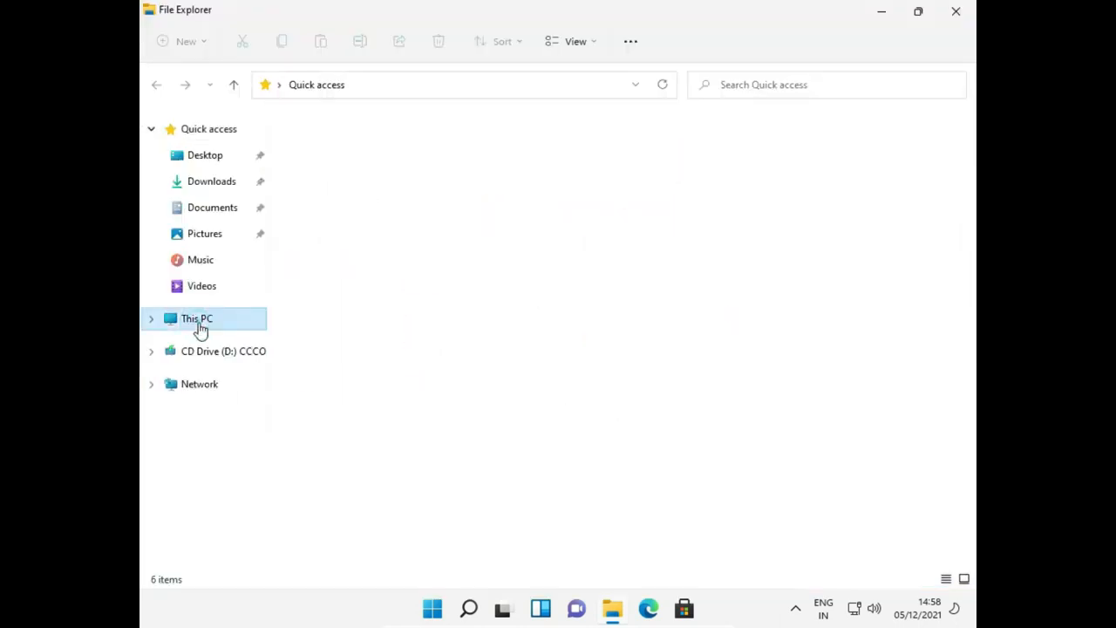
Step: Show This PC's drives and open its Properties from the right-click menu
left_click(196, 318)
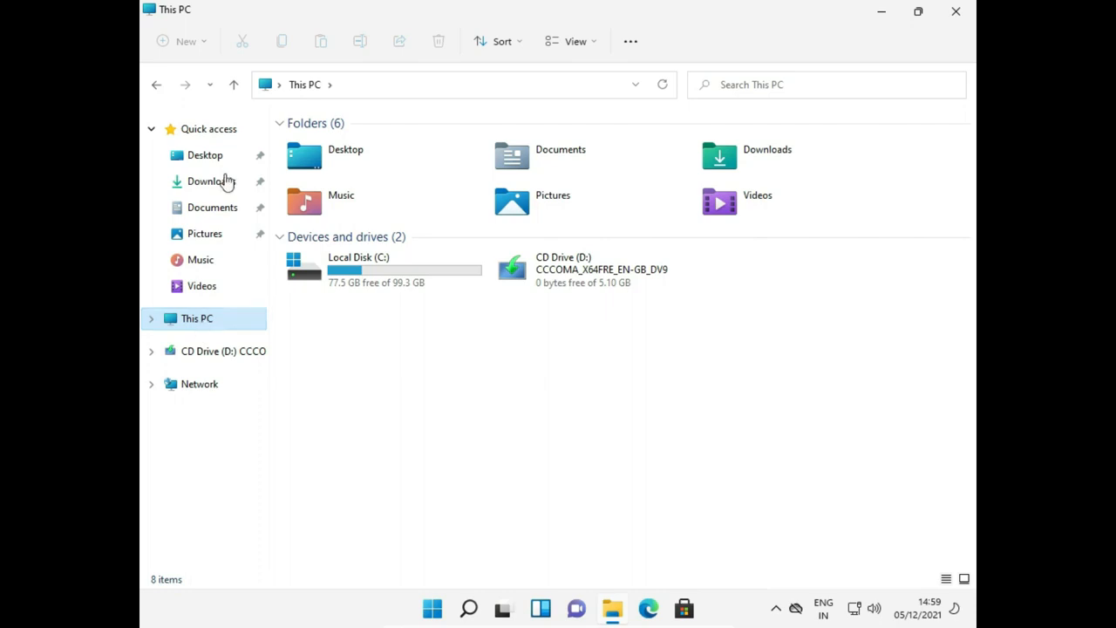
right_click(197, 318)
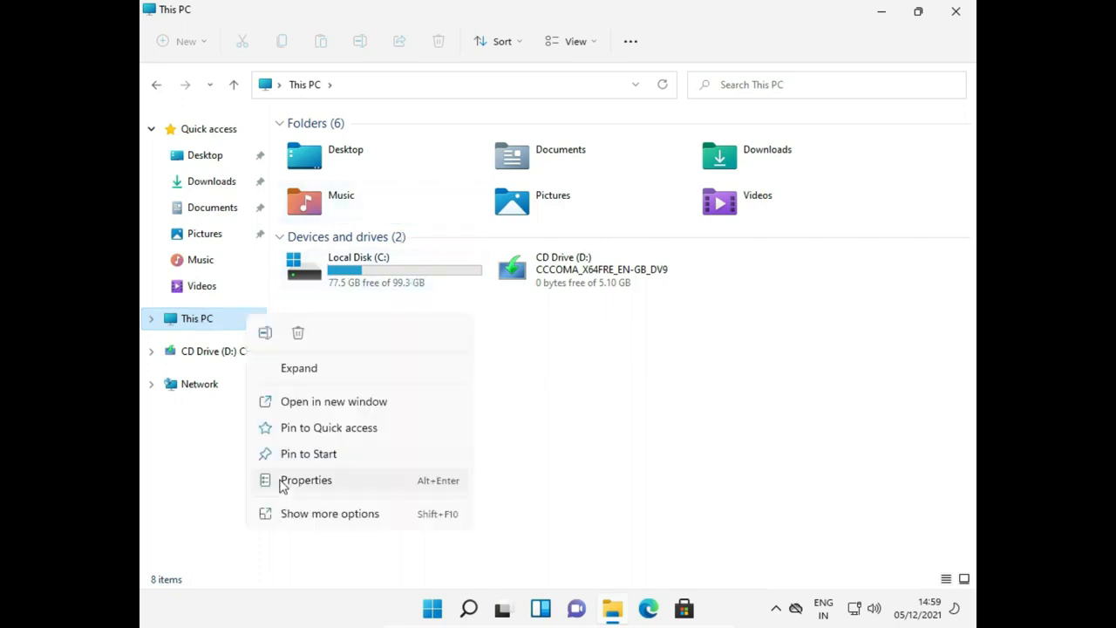
left_click(537, 300)
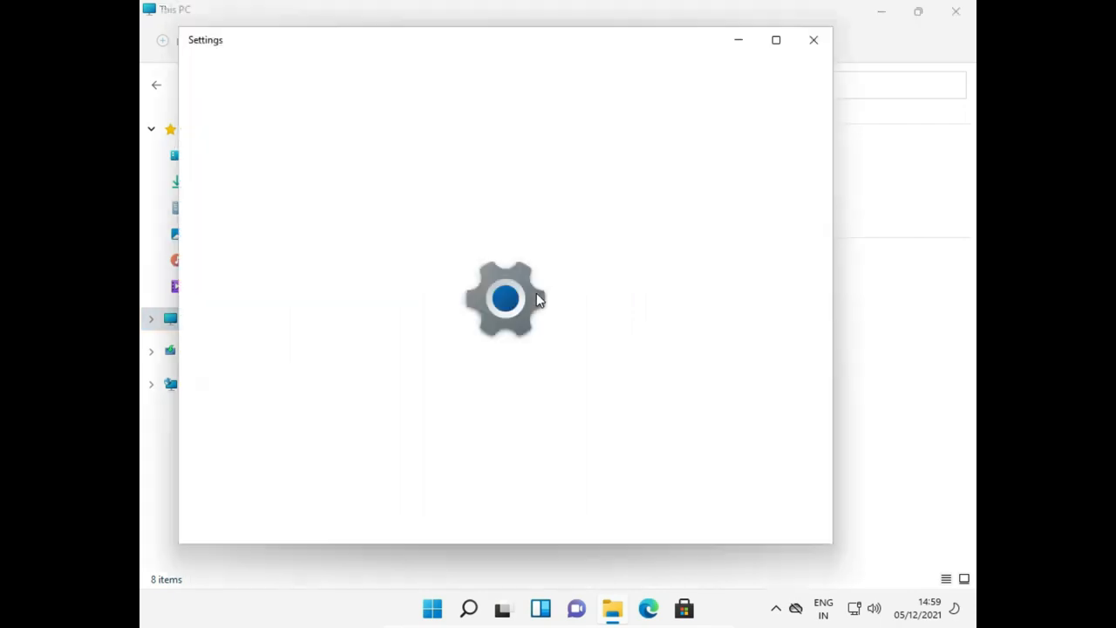
Step: Verify Windows 11 Pro under About, close Settings, and open Start for the power options
left_click(774, 40)
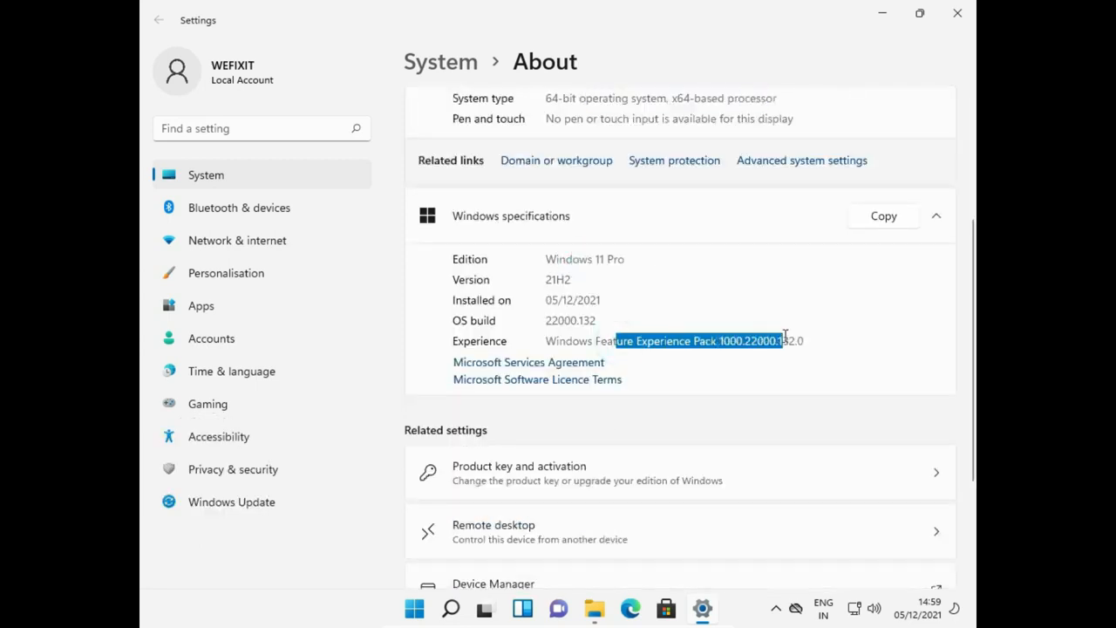
left_click(956, 14)
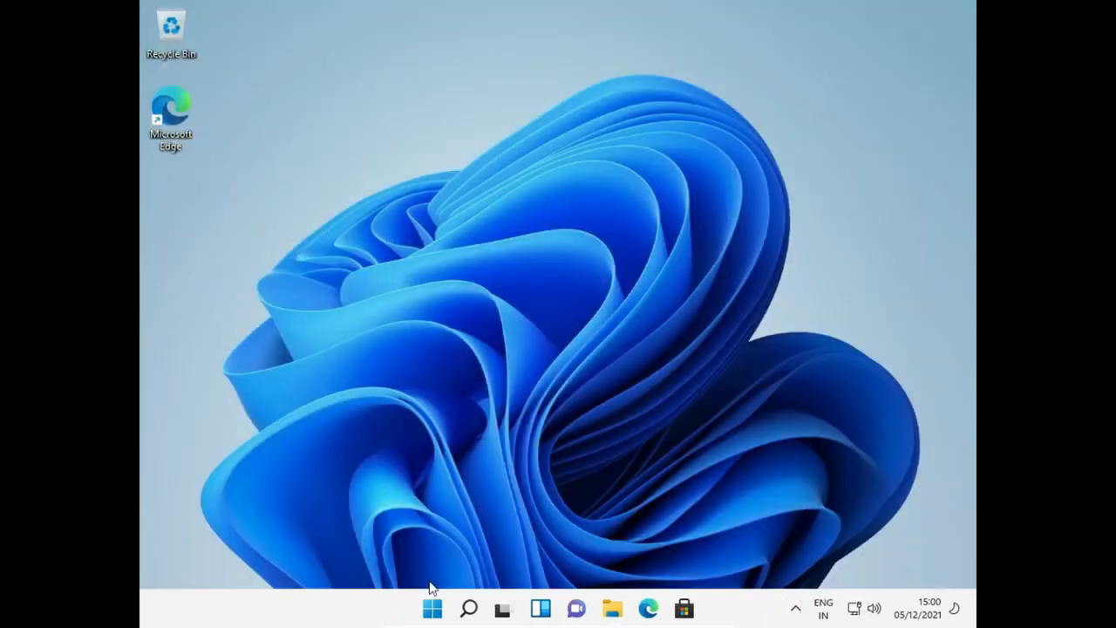
left_click(433, 606)
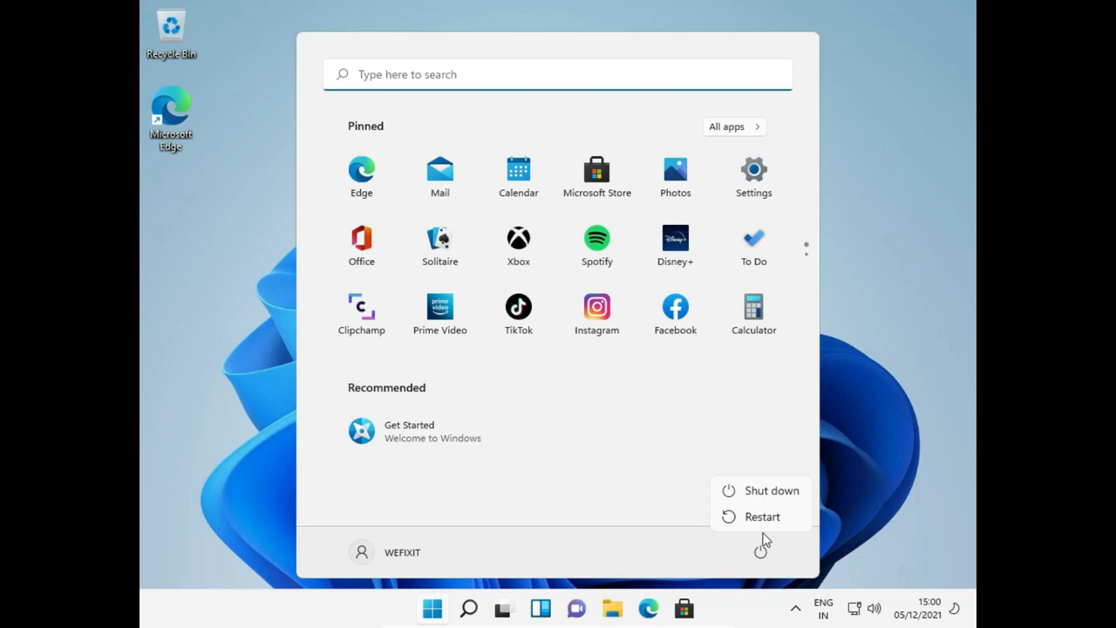